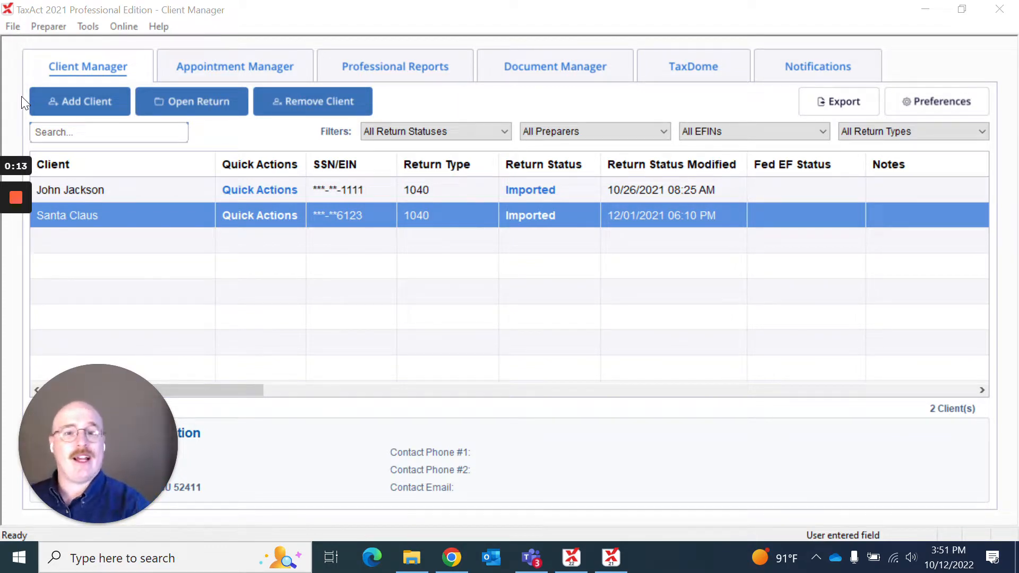
{"action": "mouse_move", "coordinate": [140, 221]}
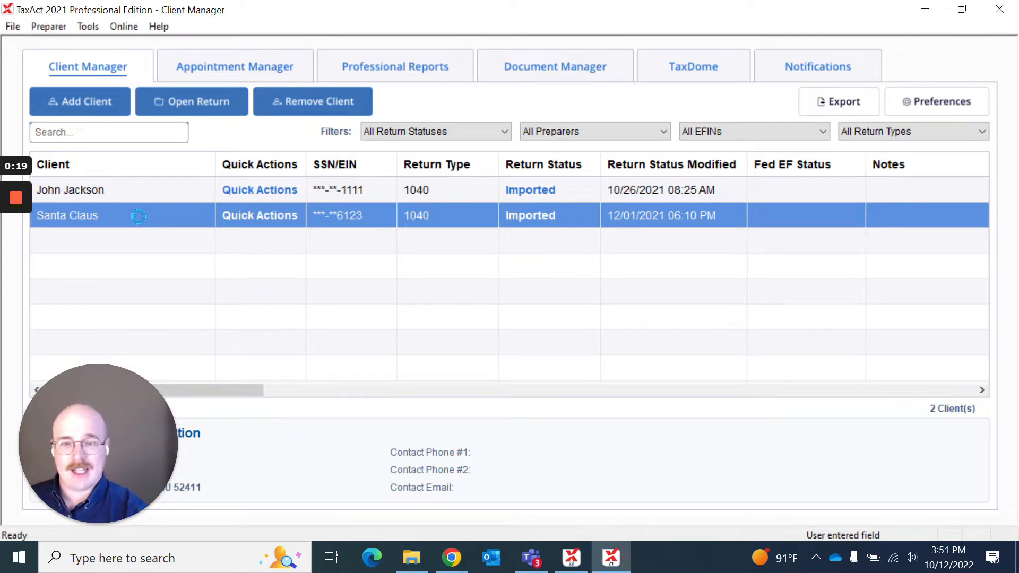
Open Santa Claus's 1040 return from the Client Manager list
{"action": "double_click", "coordinate": [67, 216]}
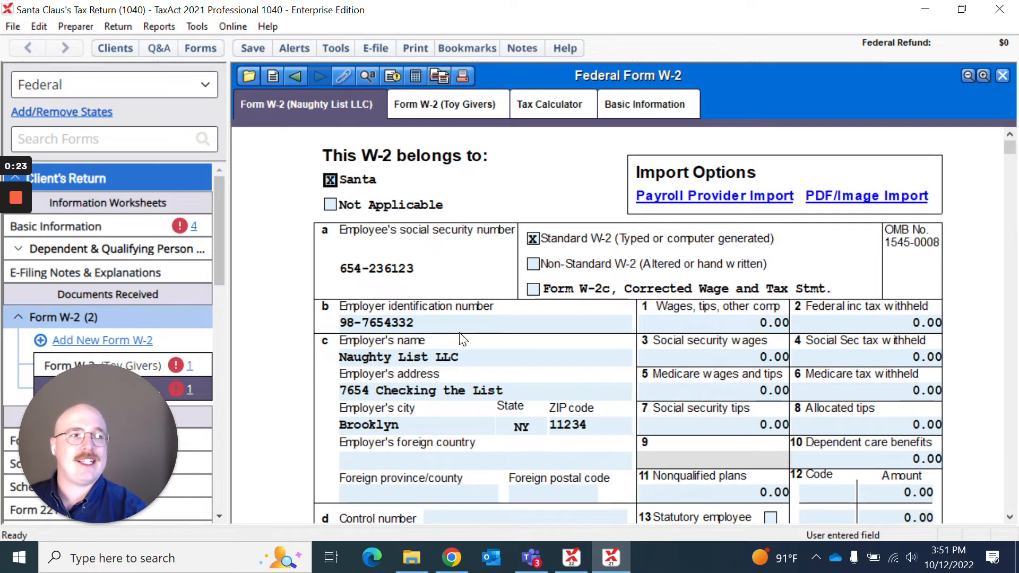
{"action": "mouse_move", "coordinate": [279, 257]}
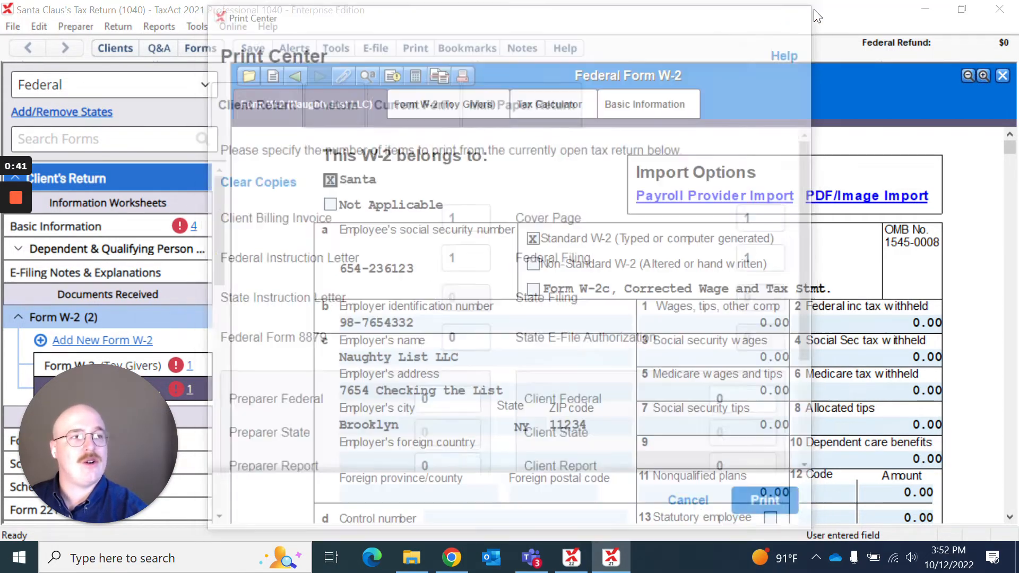
{"action": "left_click", "coordinate": [688, 500]}
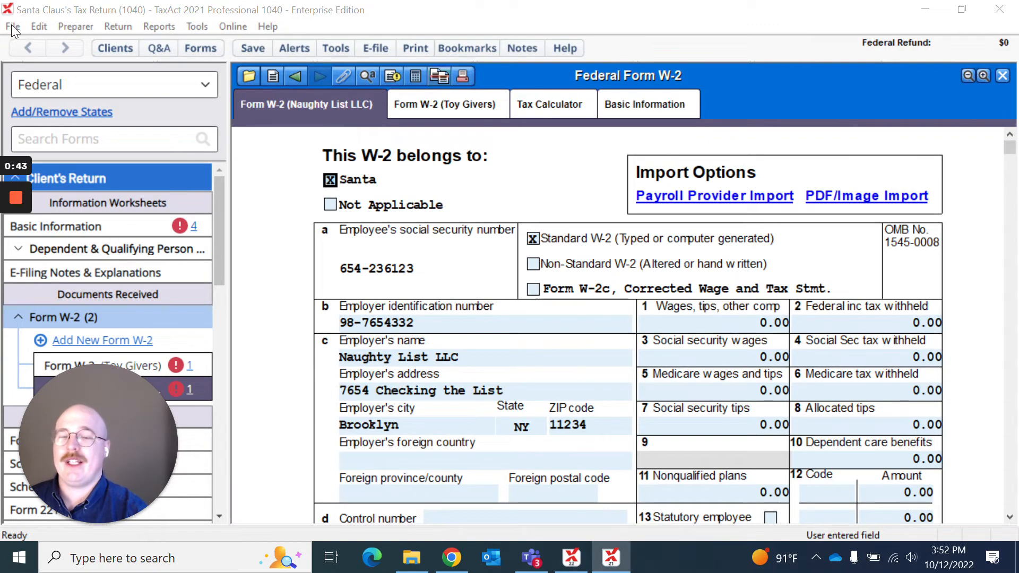
{"action": "left_click", "coordinate": [15, 26]}
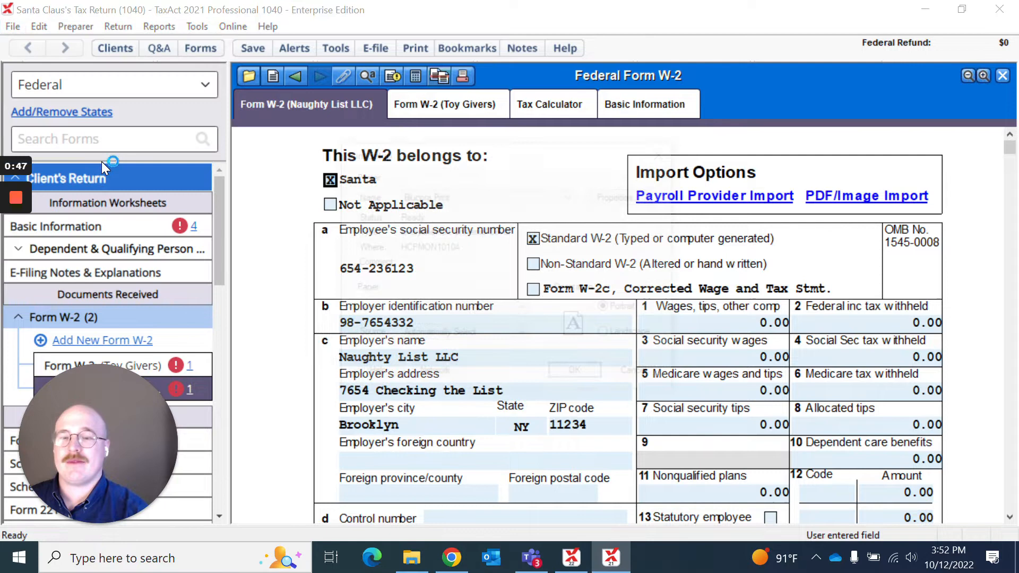
{"action": "left_click", "coordinate": [414, 48]}
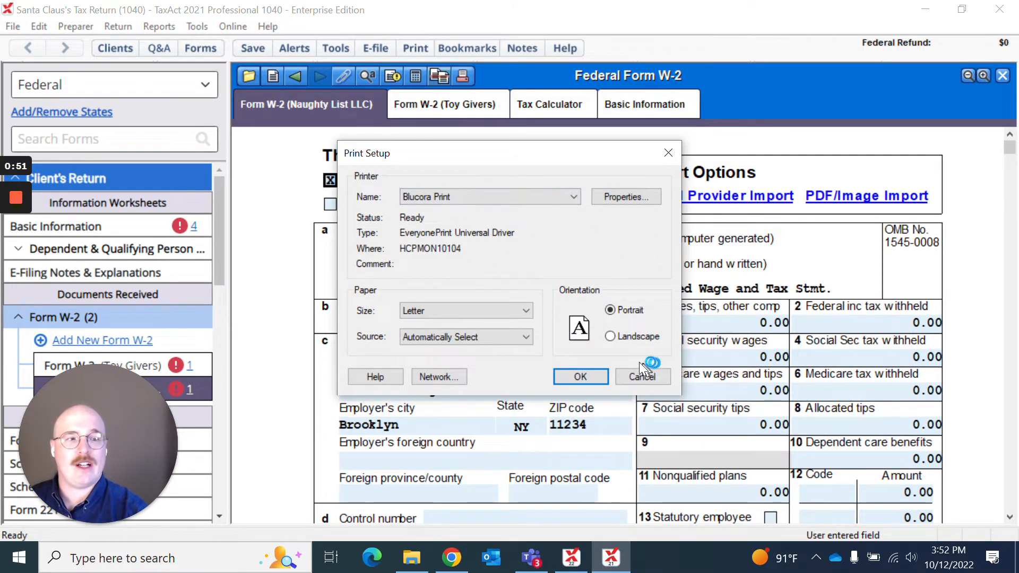
{"action": "left_click", "coordinate": [642, 377]}
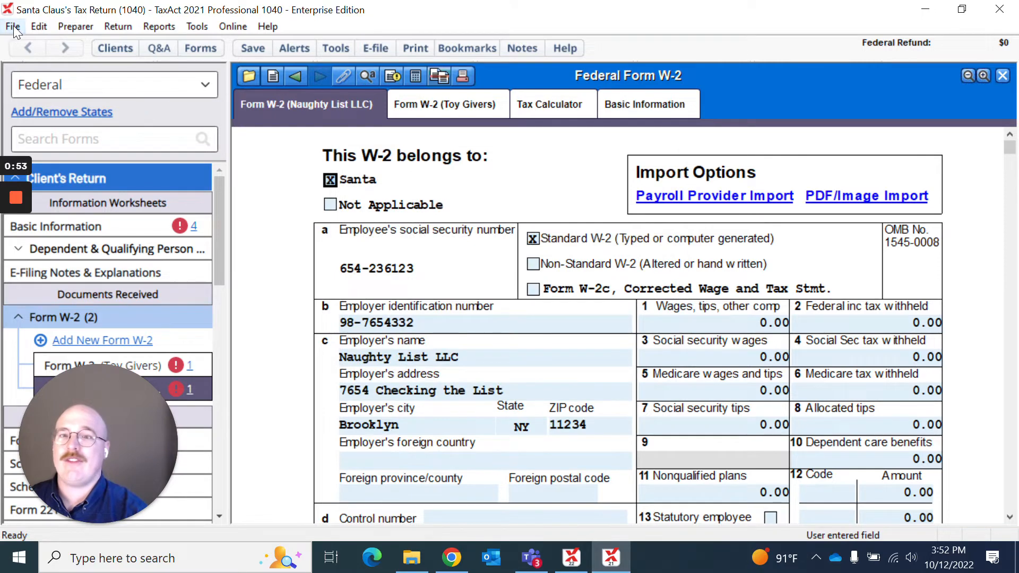
{"action": "left_click", "coordinate": [17, 24]}
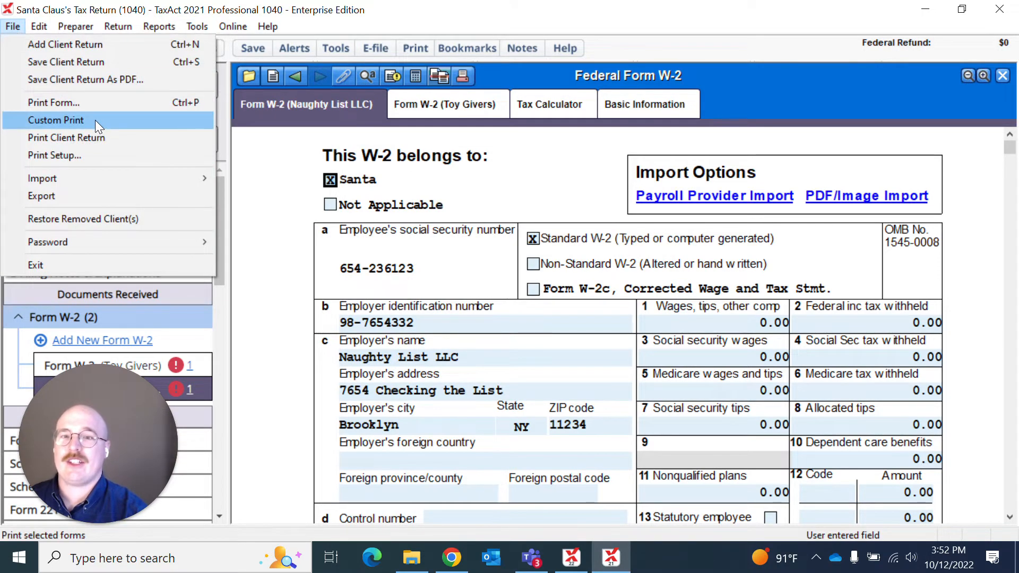
{"action": "left_click", "coordinate": [55, 120]}
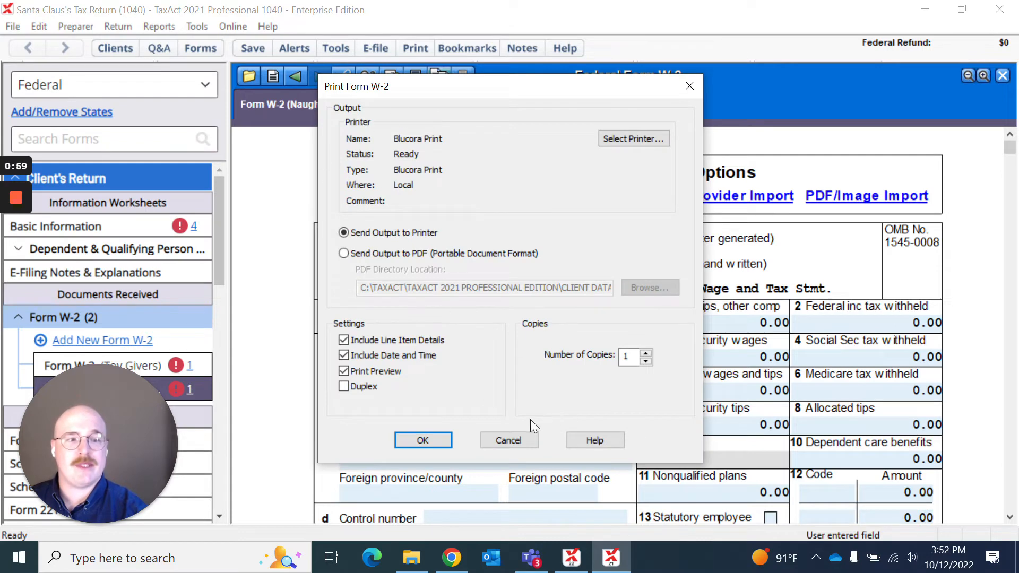
{"action": "left_click", "coordinate": [510, 440]}
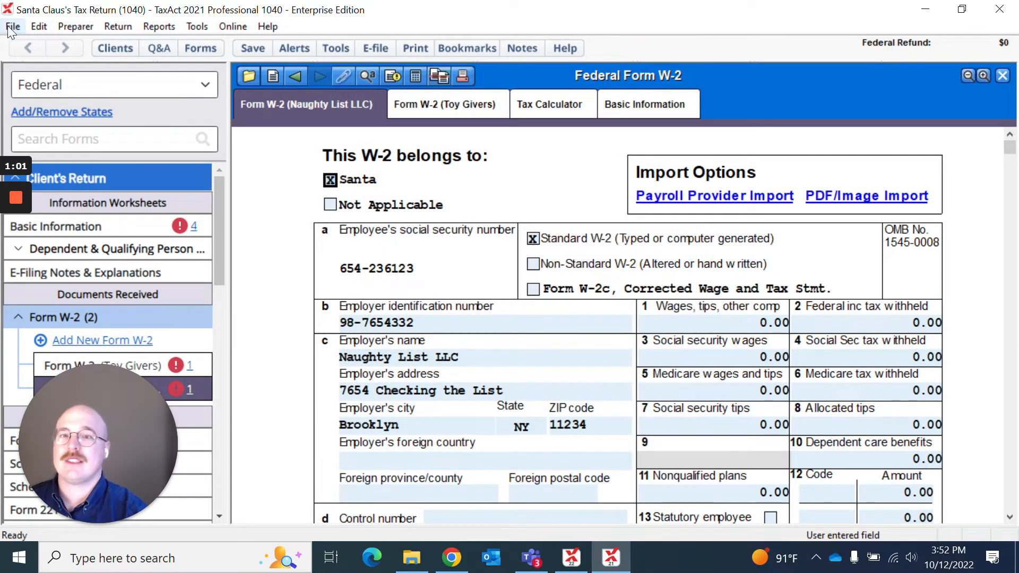
{"action": "left_click", "coordinate": [17, 26]}
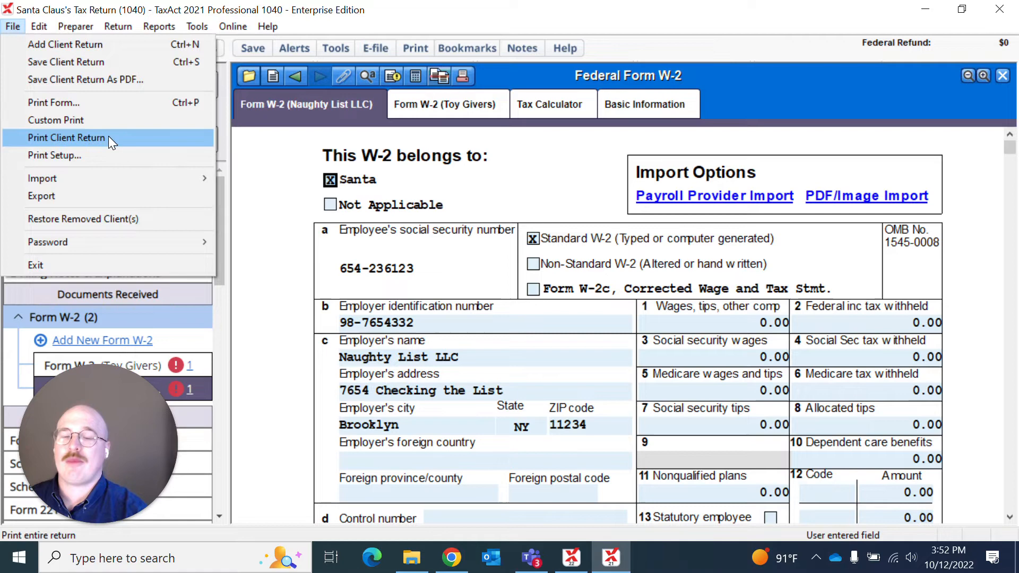
Open Print Center via File > Print Client Return and review the Client Return copy counts
{"action": "left_click", "coordinate": [66, 137]}
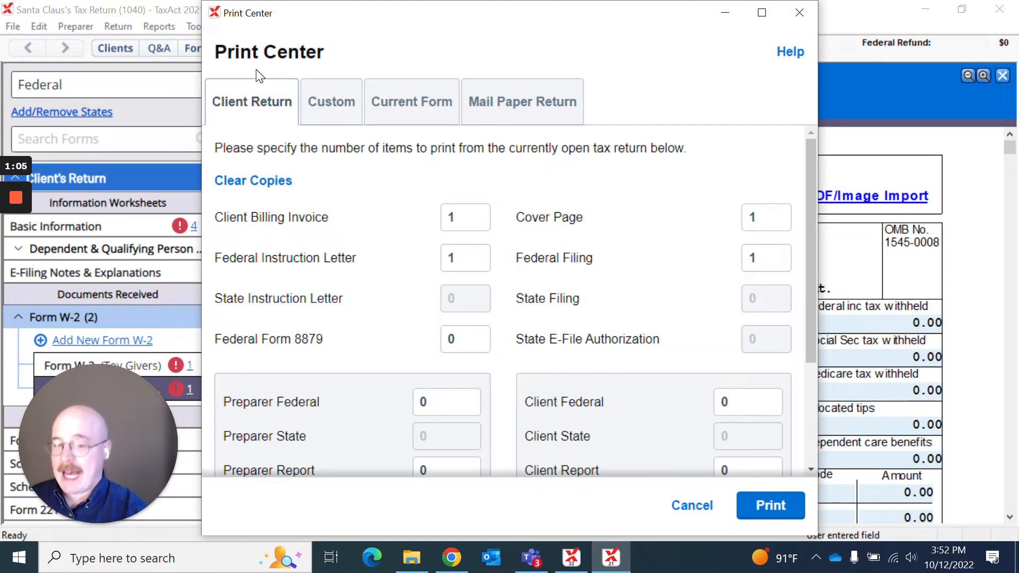
{"action": "mouse_move", "coordinate": [393, 70]}
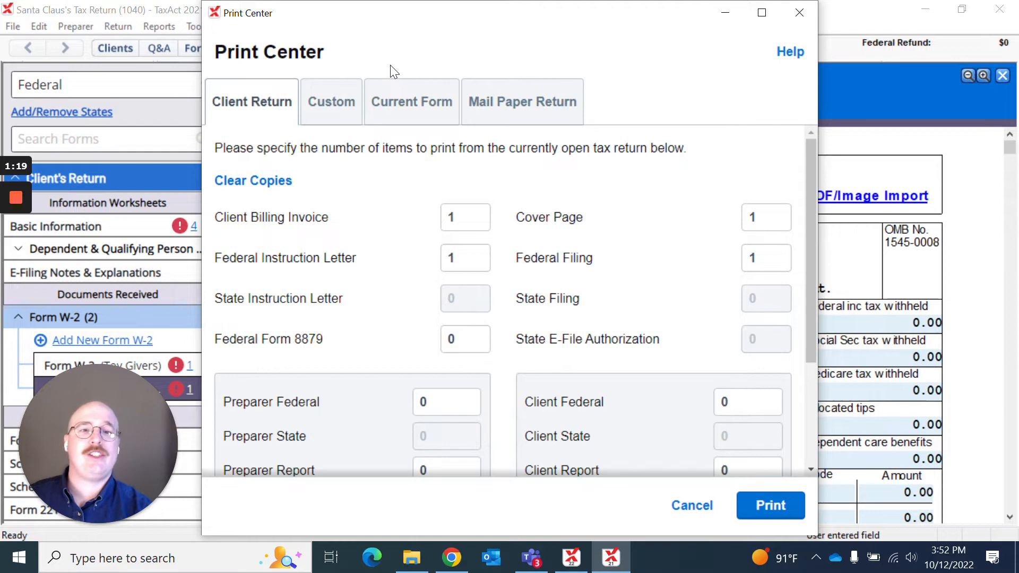
{"action": "mouse_move", "coordinate": [512, 112]}
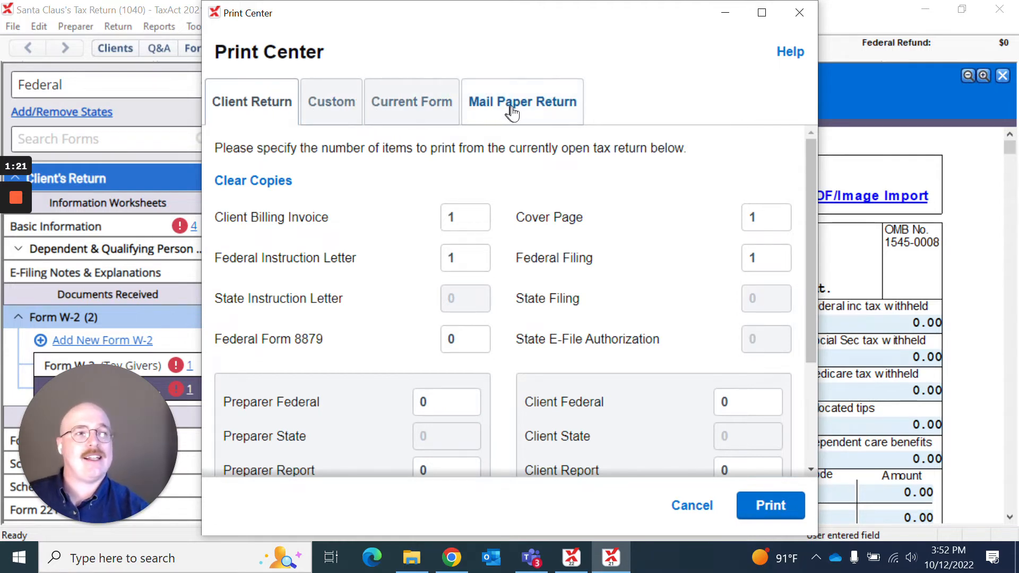
{"action": "mouse_move", "coordinate": [323, 115]}
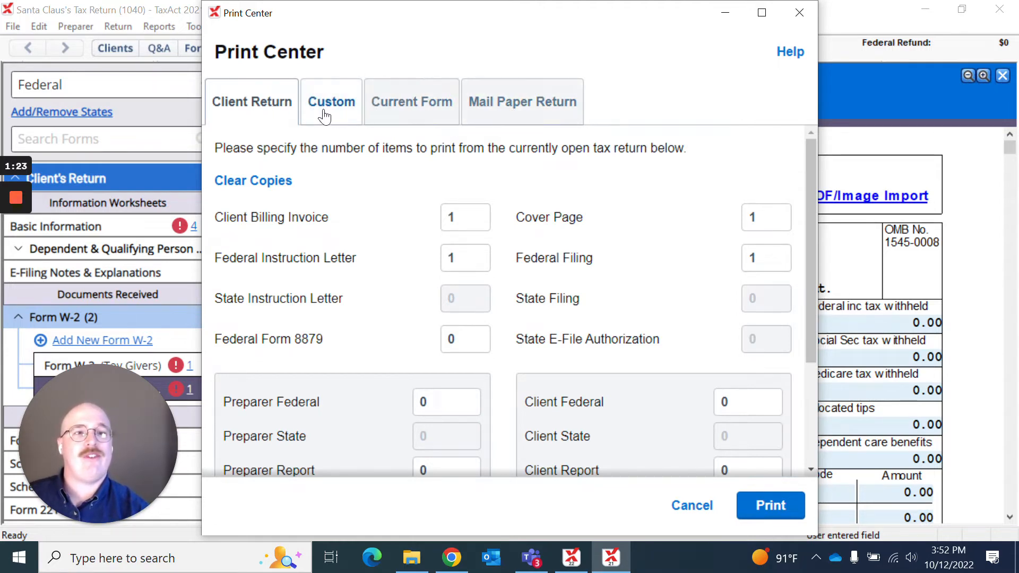
{"action": "mouse_move", "coordinate": [346, 165]}
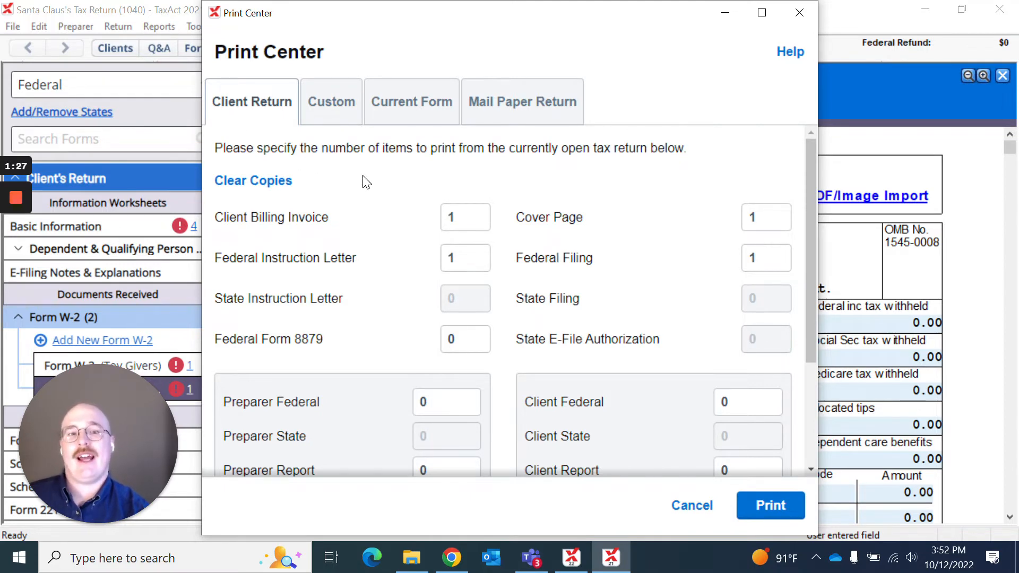
{"action": "scroll", "scroll_direction": "down", "scroll_amount": 3}
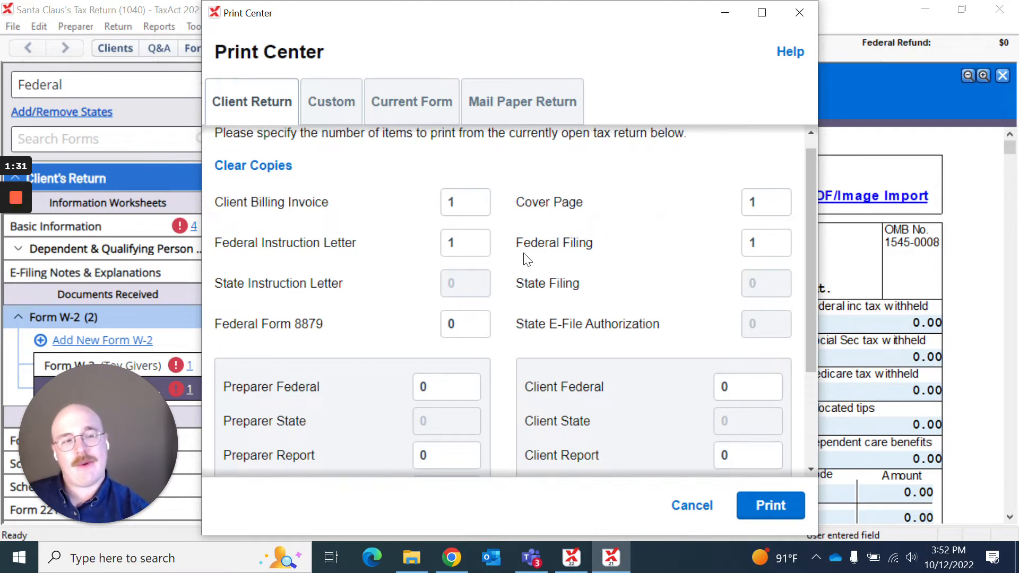
{"action": "scroll", "scroll_direction": "down", "scroll_amount": 3}
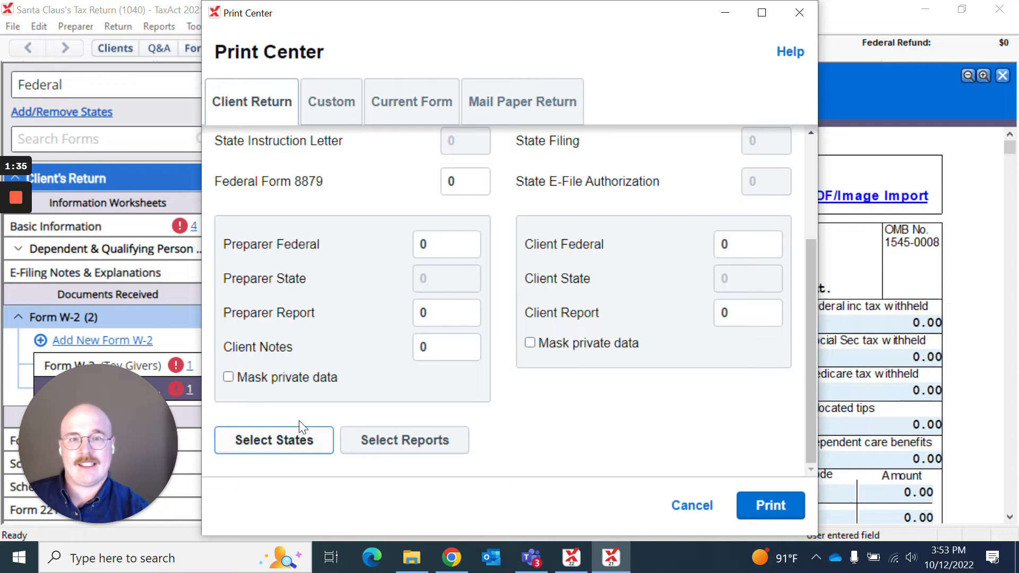
{"action": "mouse_move", "coordinate": [395, 446]}
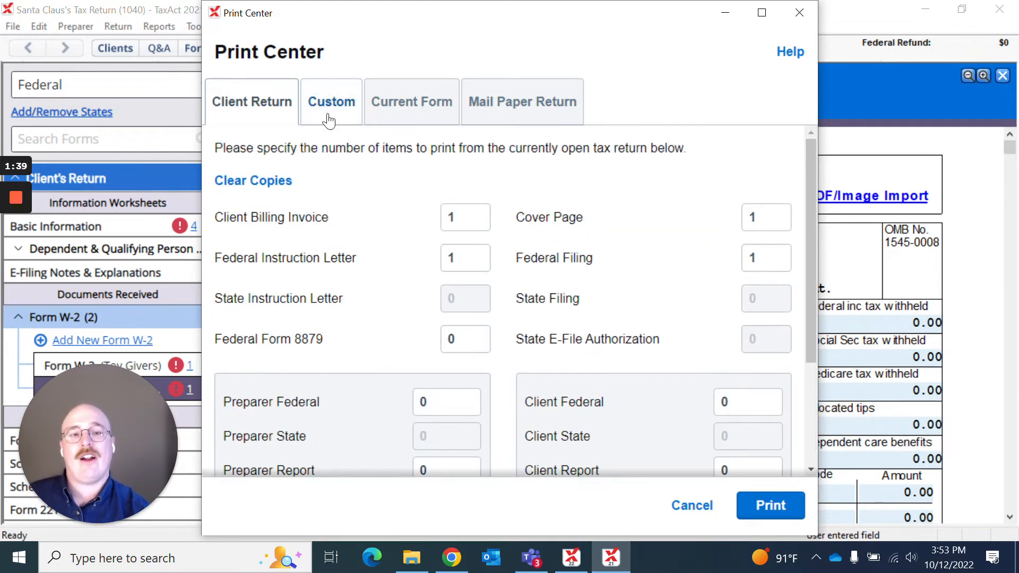
{"action": "left_click", "coordinate": [331, 102]}
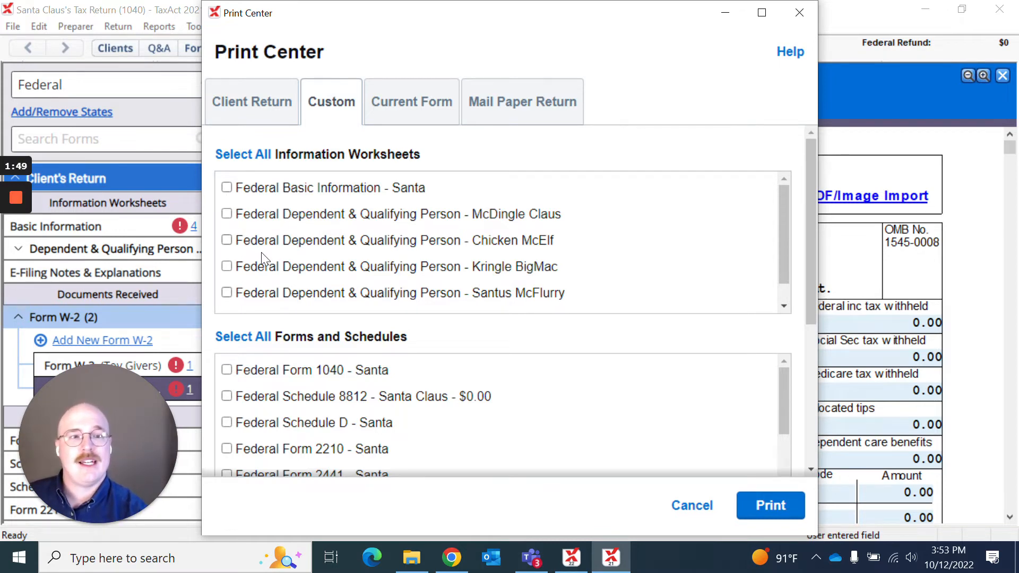
{"action": "mouse_move", "coordinate": [344, 406]}
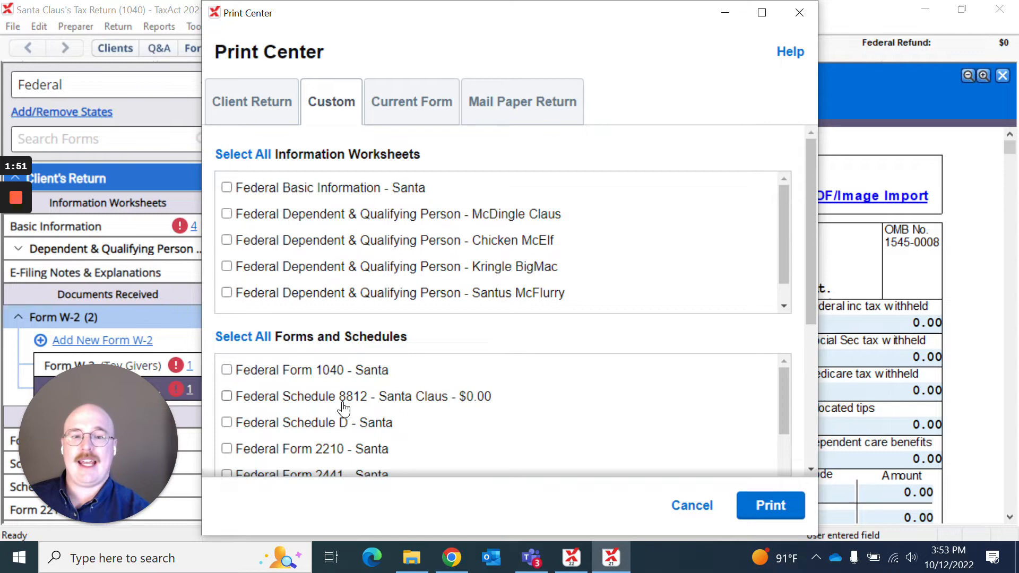
{"action": "mouse_move", "coordinate": [261, 425]}
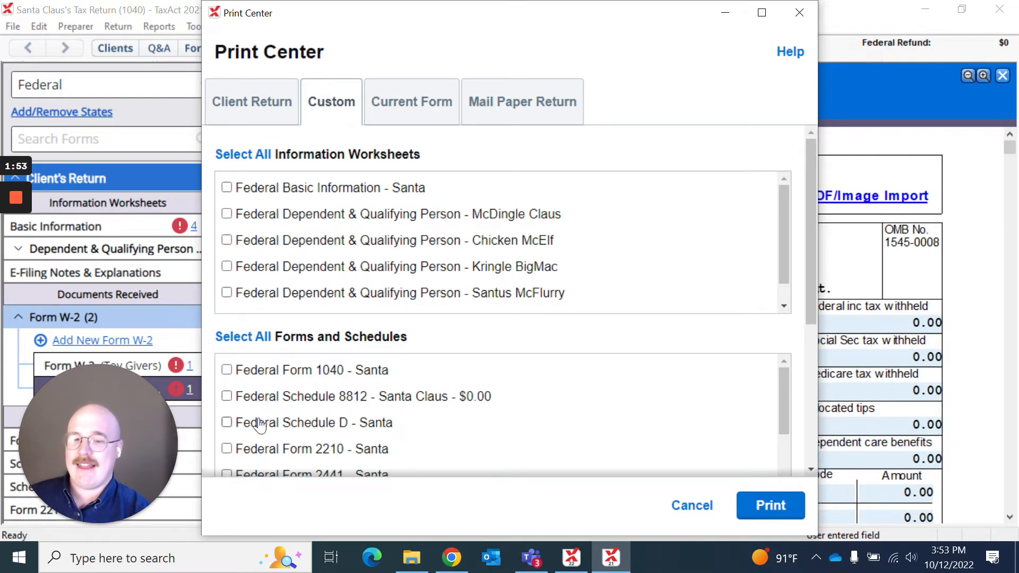
{"action": "mouse_move", "coordinate": [520, 321]}
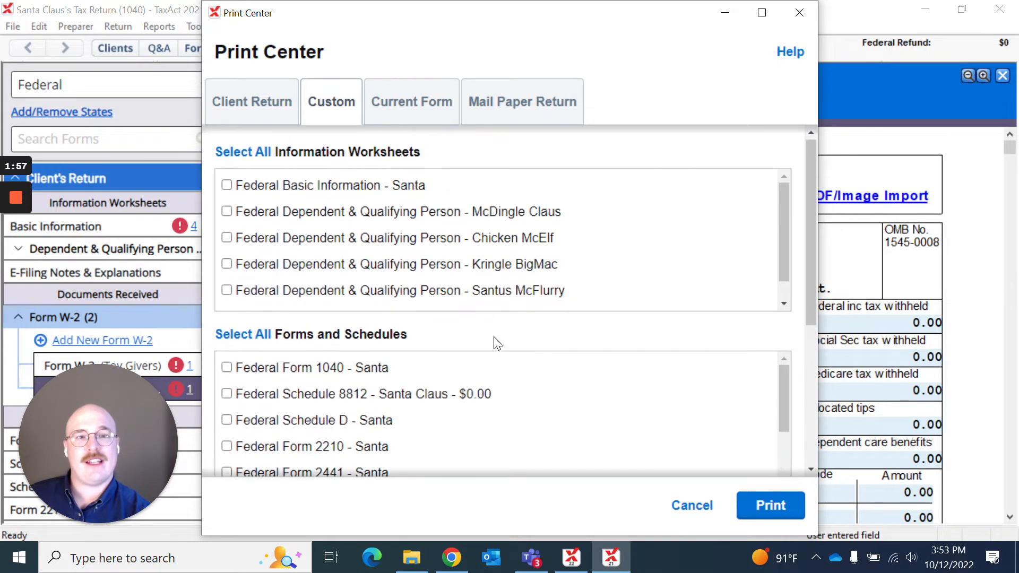
{"action": "scroll", "scroll_direction": "down", "scroll_amount": 3}
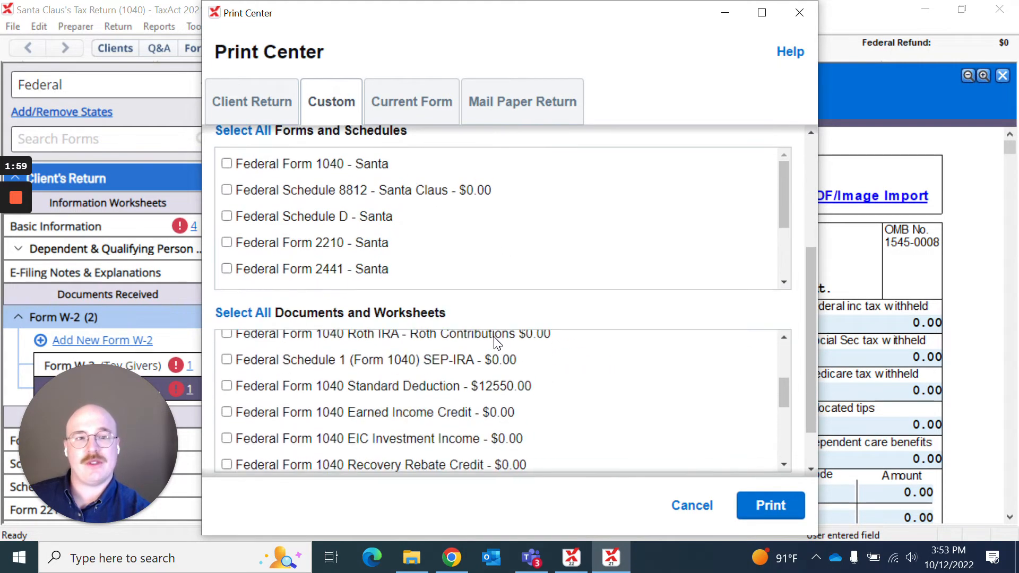
{"action": "scroll", "scroll_direction": "down", "scroll_amount": 3}
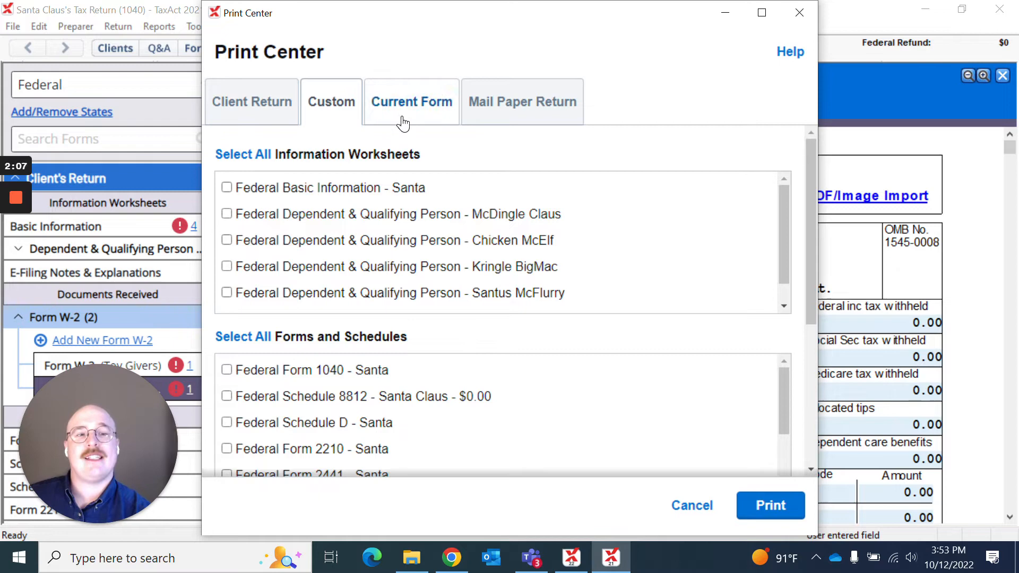
View the Current Form print option, then the Mail Paper Return option in Print Center
{"action": "left_click", "coordinate": [412, 102]}
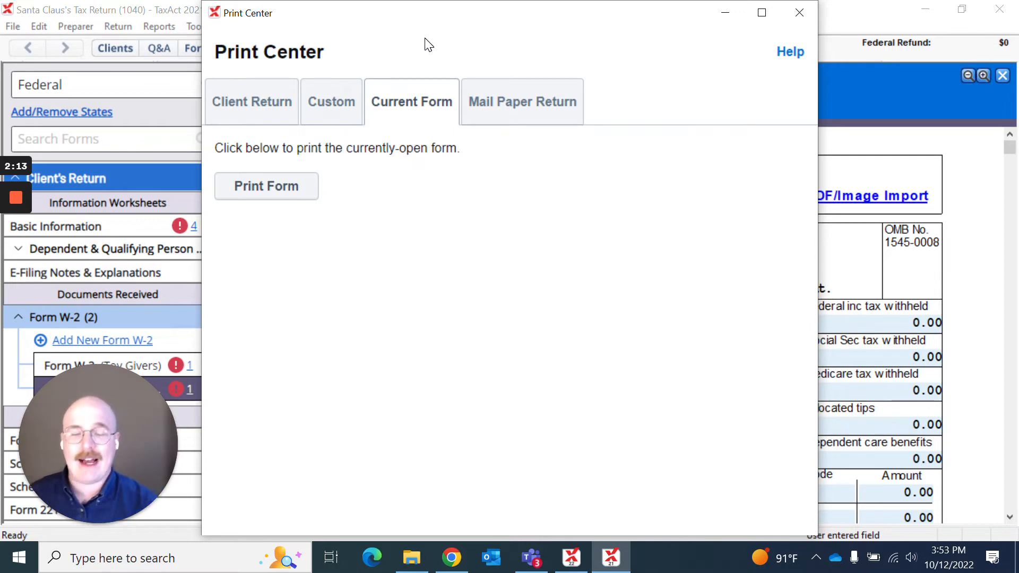
{"action": "mouse_move", "coordinate": [608, 216]}
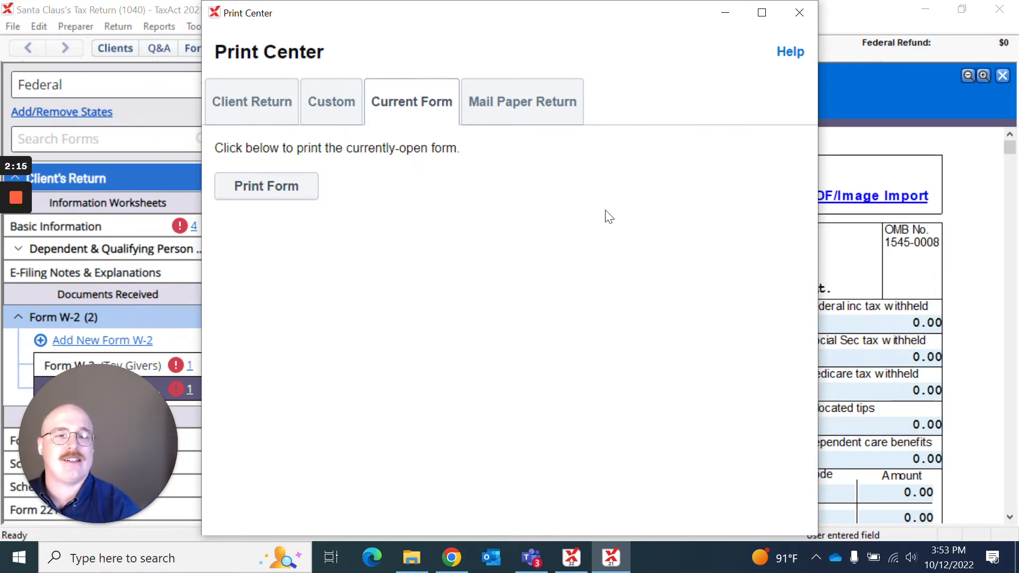
{"action": "mouse_move", "coordinate": [534, 119]}
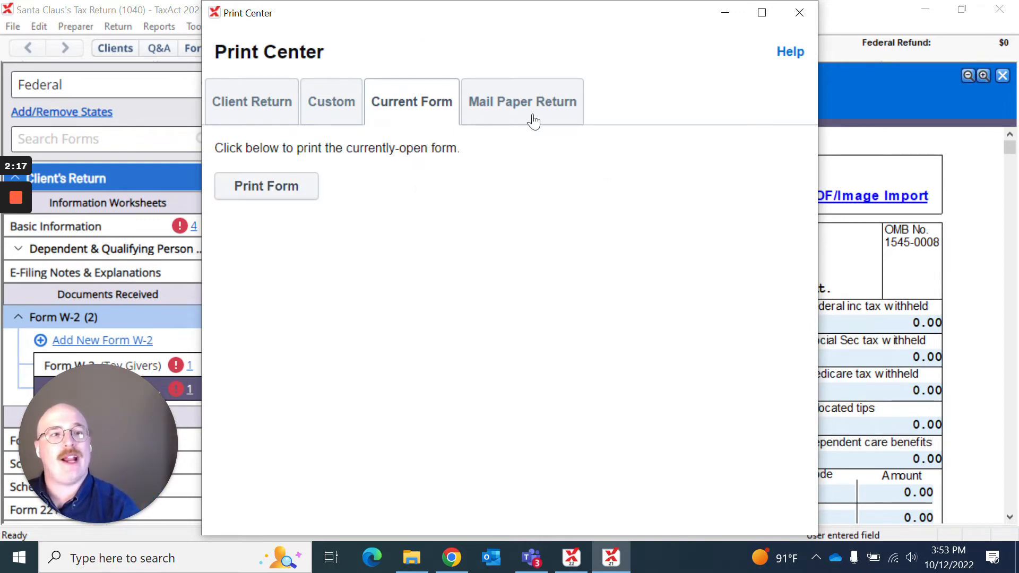
{"action": "left_click", "coordinate": [522, 102]}
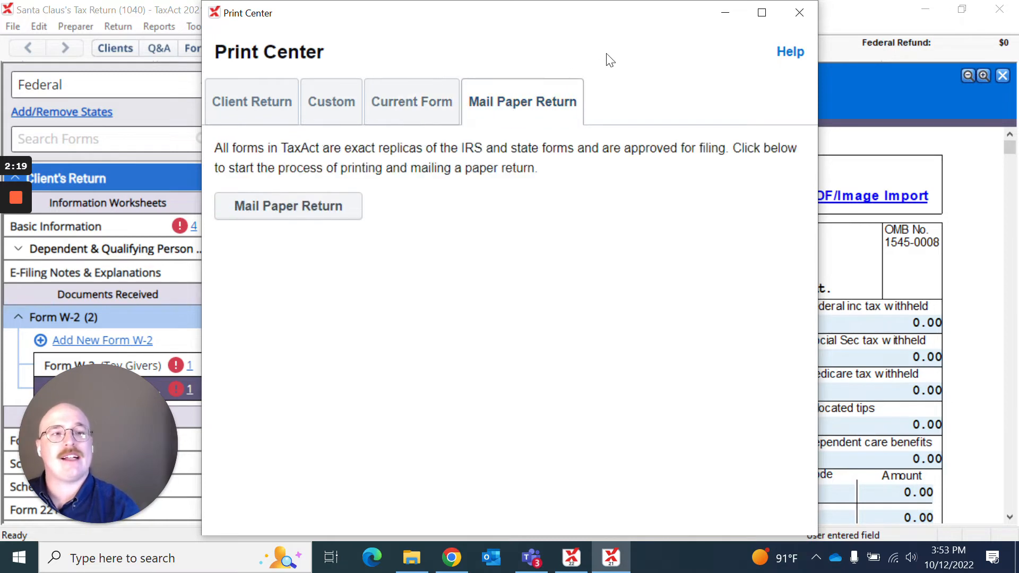
{"action": "mouse_move", "coordinate": [617, 74]}
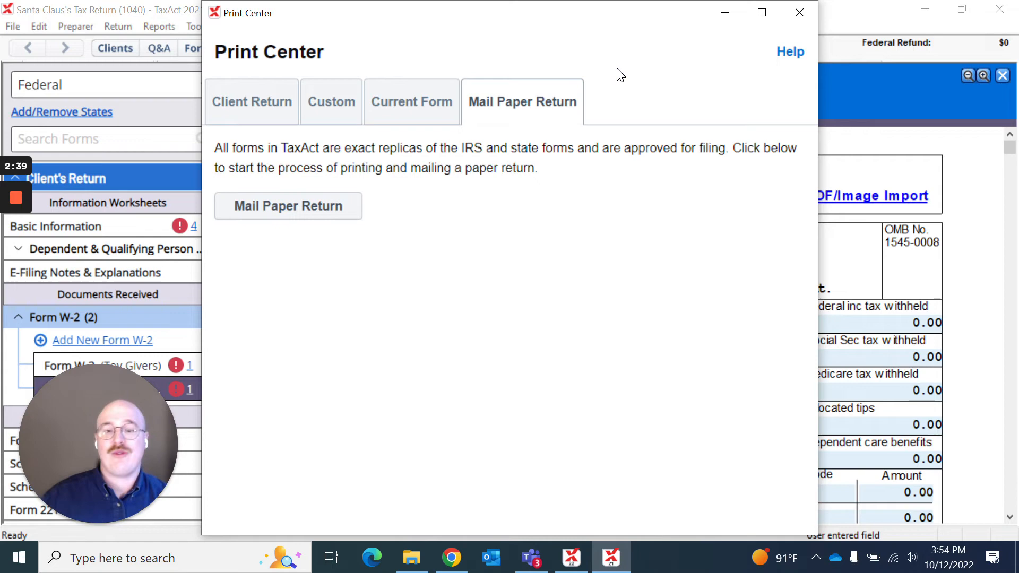
{"action": "mouse_move", "coordinate": [267, 107]}
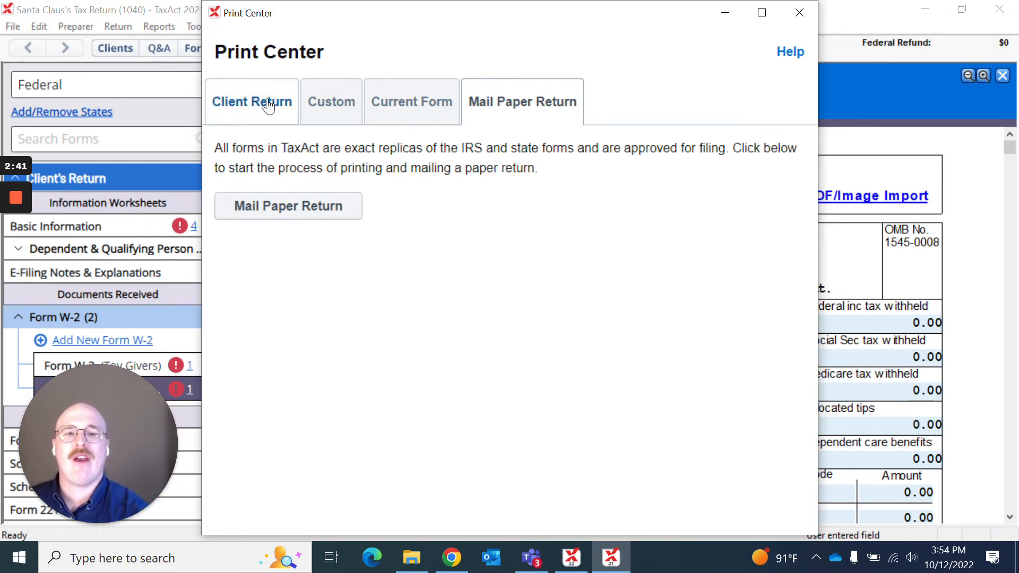
Return to the Client Return tab and review copy counts from billing invoice through client notes
{"action": "left_click", "coordinate": [250, 101]}
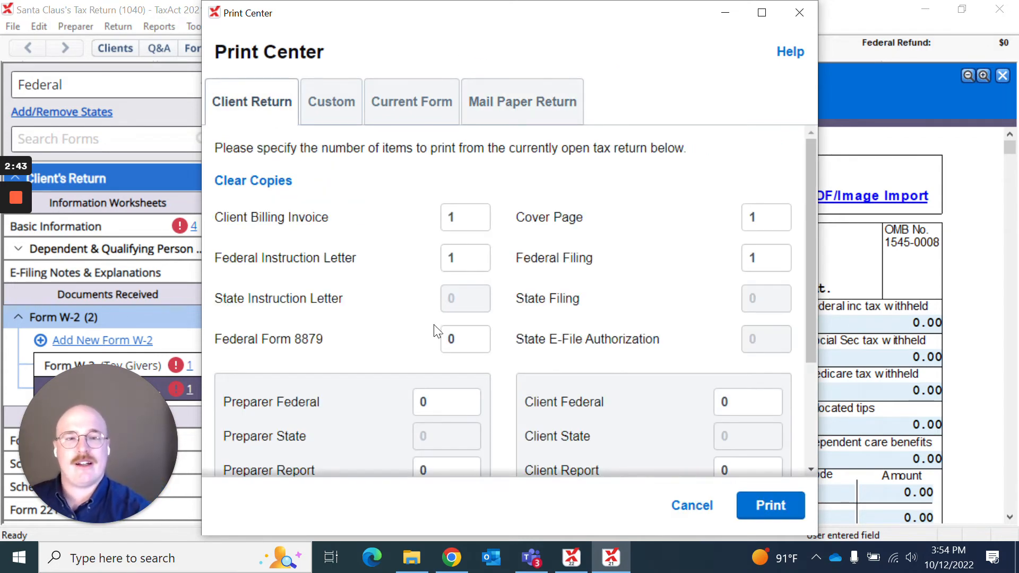
{"action": "scroll", "scroll_direction": "down", "scroll_amount": 3}
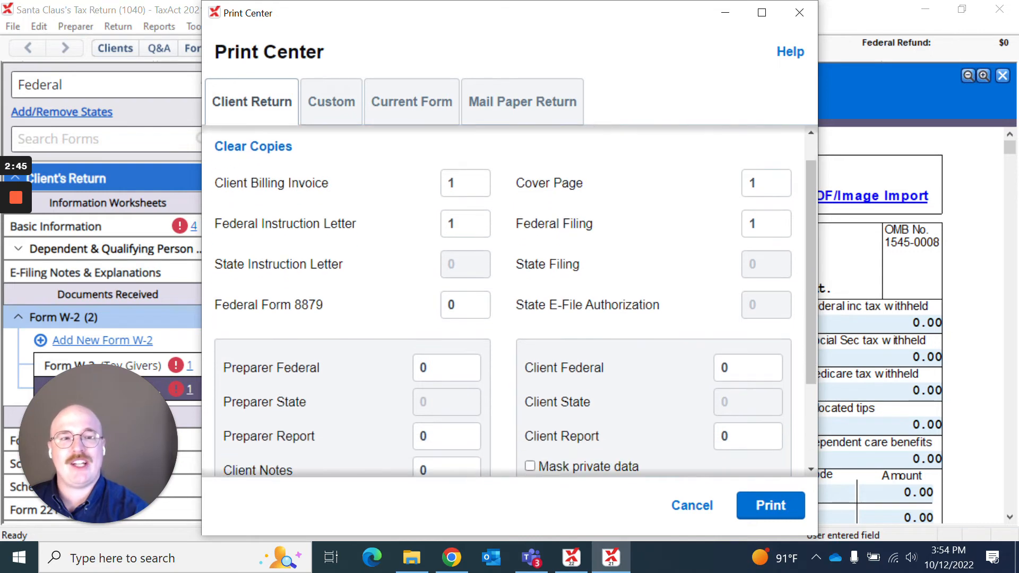
{"action": "scroll", "scroll_direction": "down", "scroll_amount": 3}
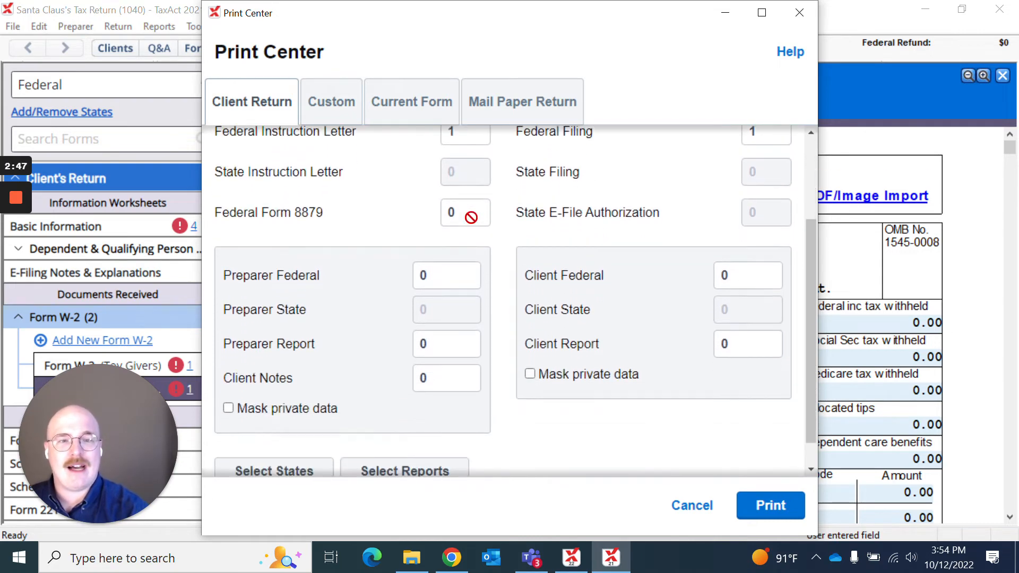
{"action": "scroll", "scroll_direction": "down", "scroll_amount": 3}
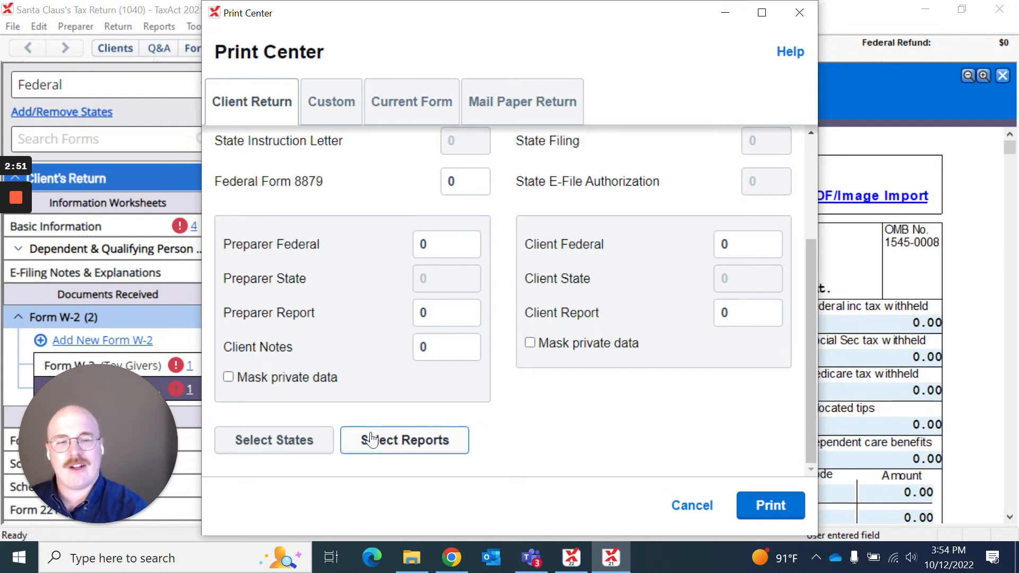
{"action": "left_click", "coordinate": [405, 439]}
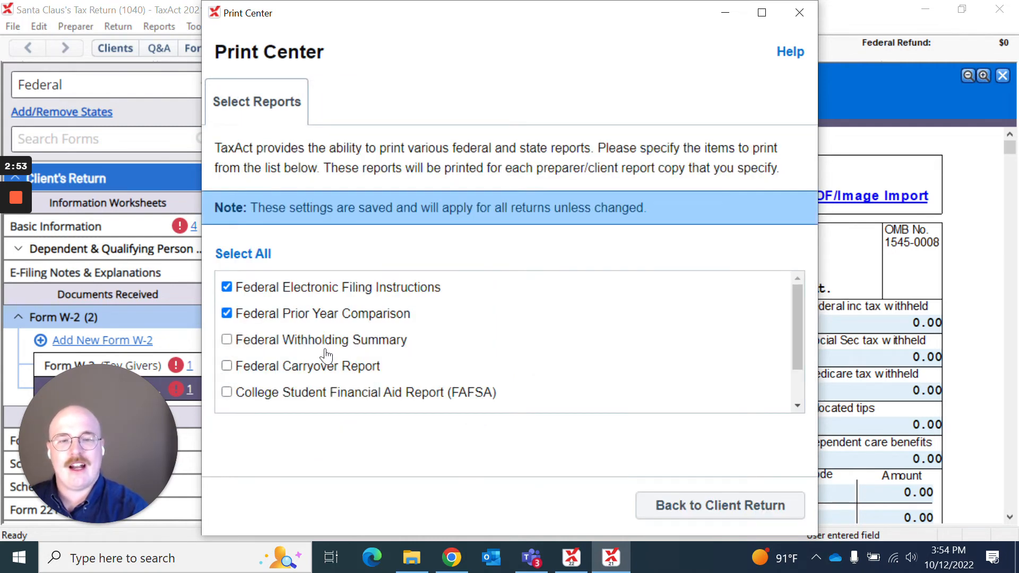
{"action": "scroll", "scroll_direction": "down", "scroll_amount": 3}
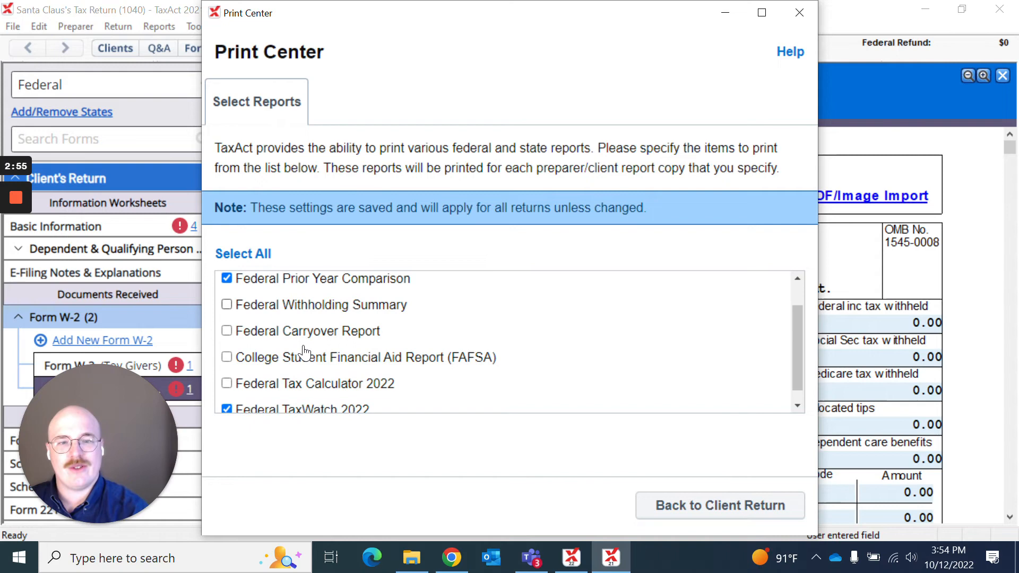
{"action": "scroll", "scroll_direction": "down", "scroll_amount": 3}
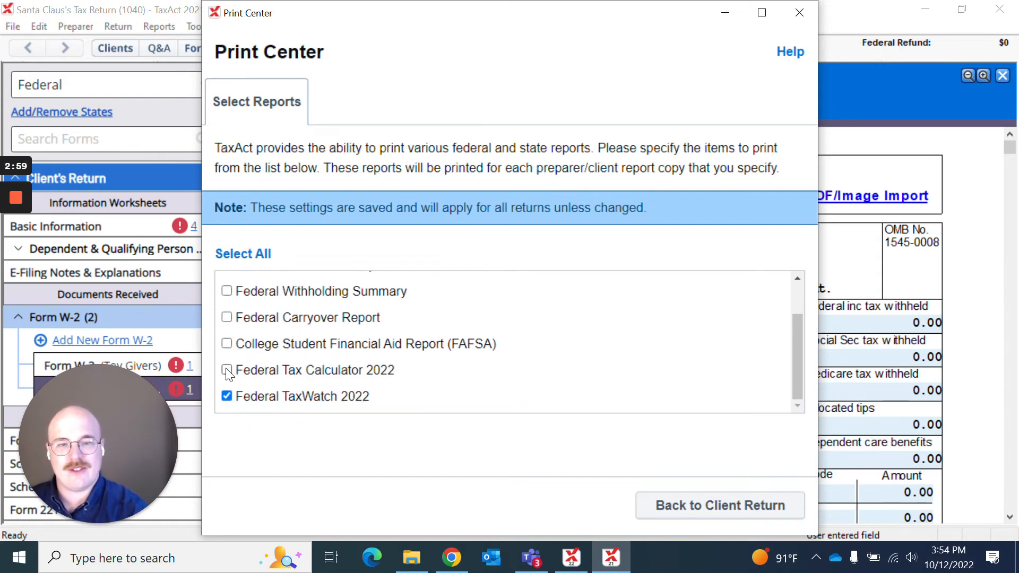
{"action": "left_click", "coordinate": [226, 370]}
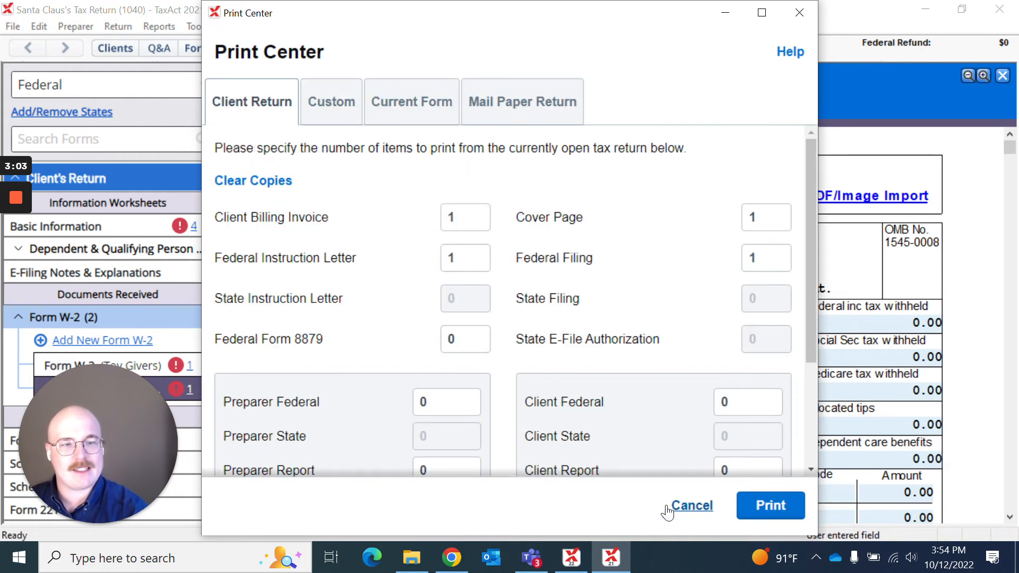
Start printing the client return and send its output to PDF instead of the printer
{"action": "scroll", "scroll_direction": "down", "scroll_amount": 3}
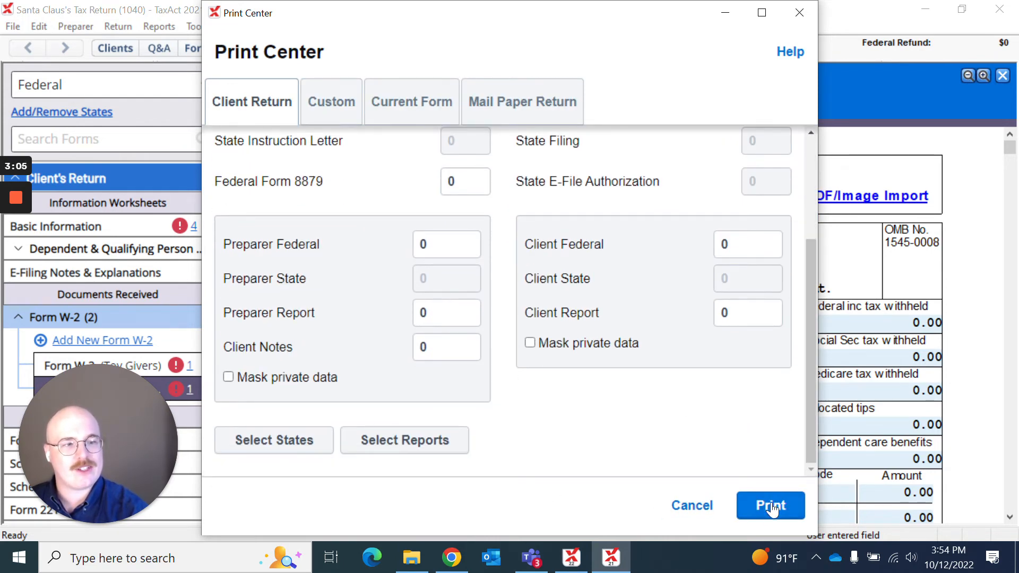
{"action": "left_click", "coordinate": [770, 505]}
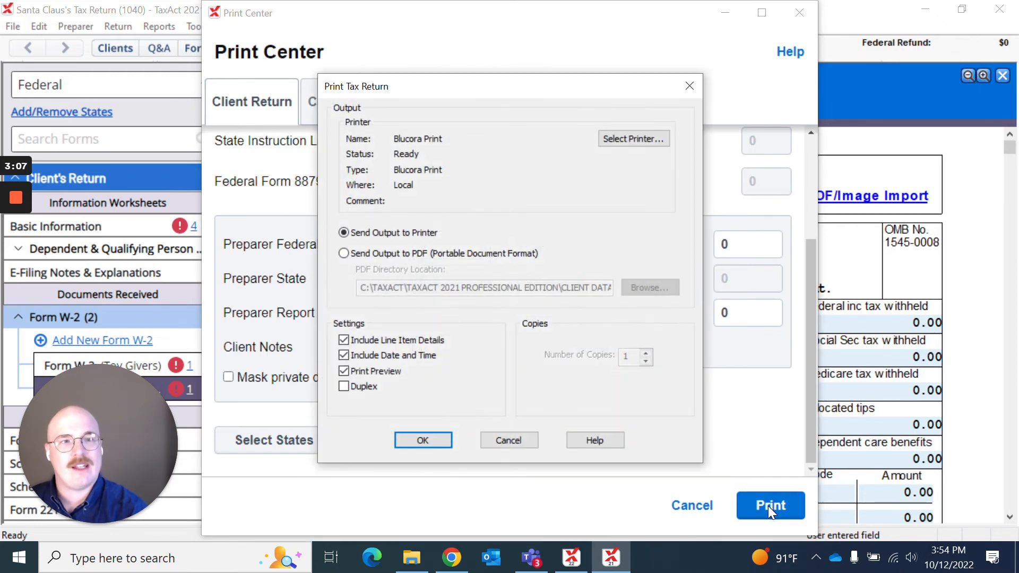
{"action": "mouse_move", "coordinate": [463, 151]}
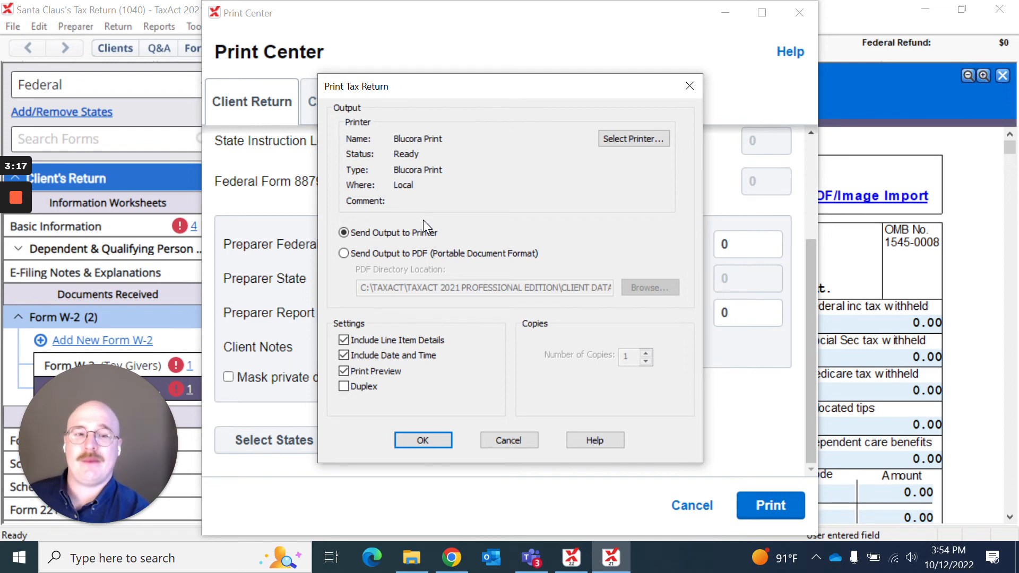
{"action": "left_click", "coordinate": [344, 253]}
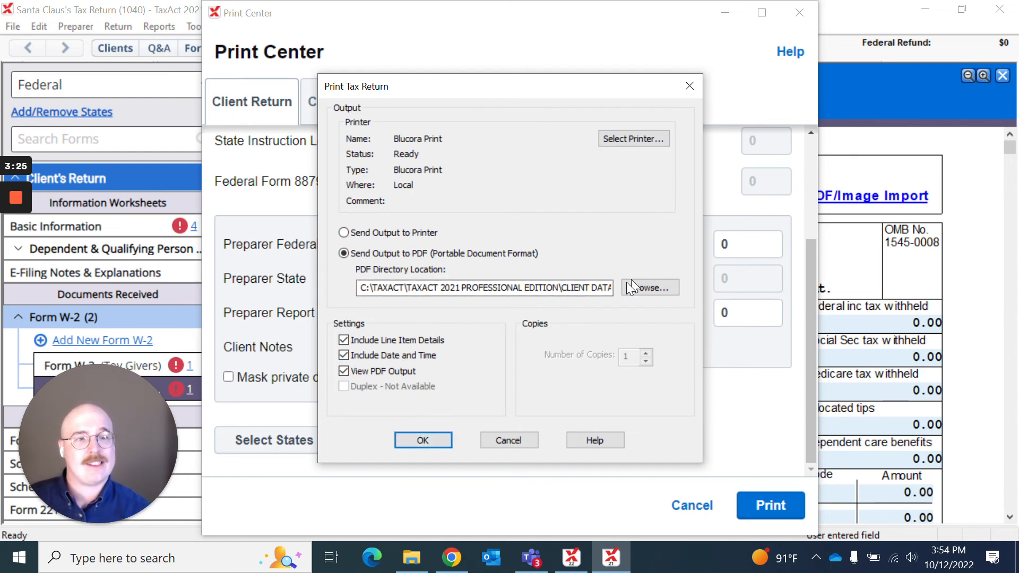
{"action": "mouse_move", "coordinate": [501, 366]}
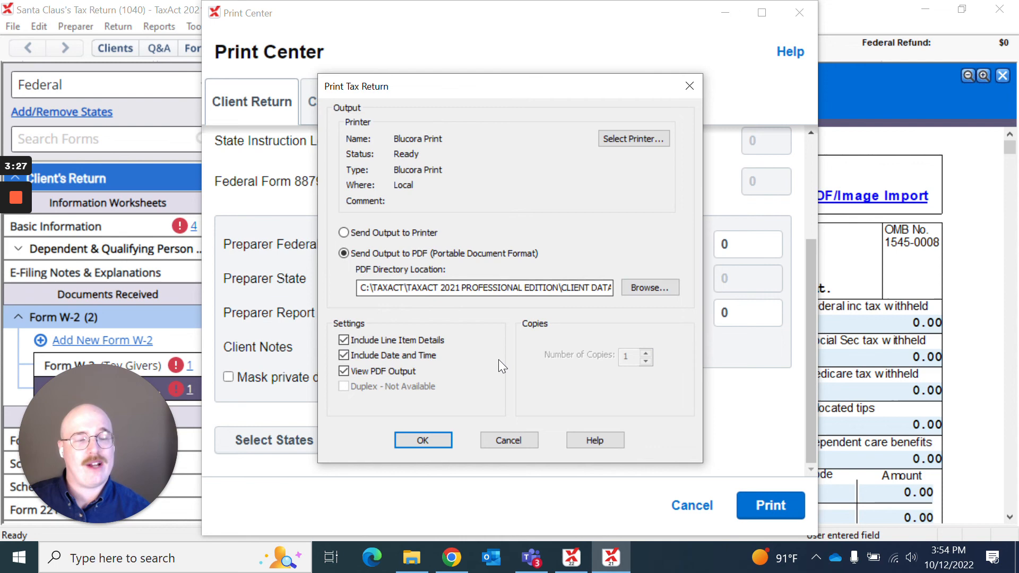
{"action": "mouse_move", "coordinate": [474, 214]}
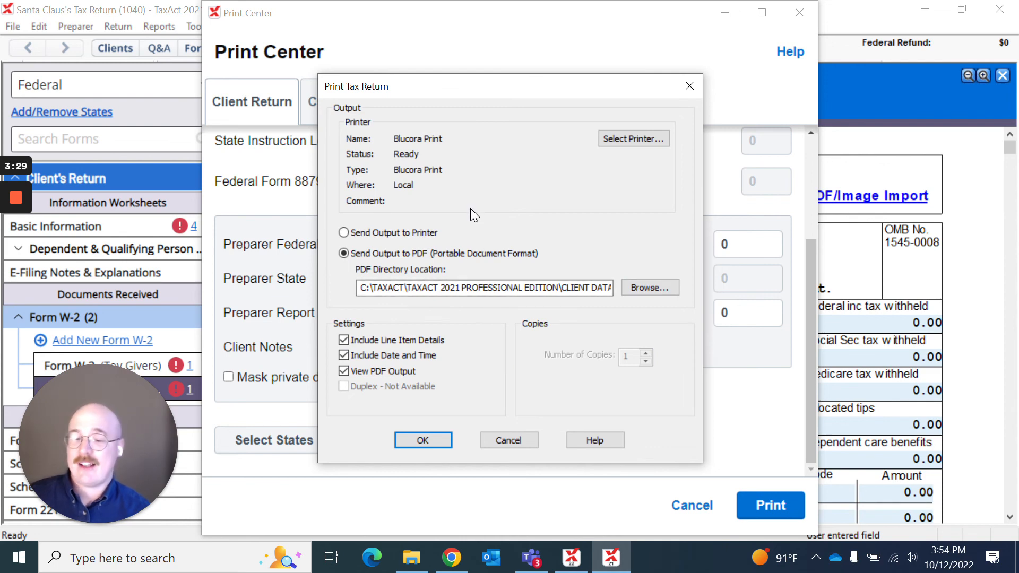